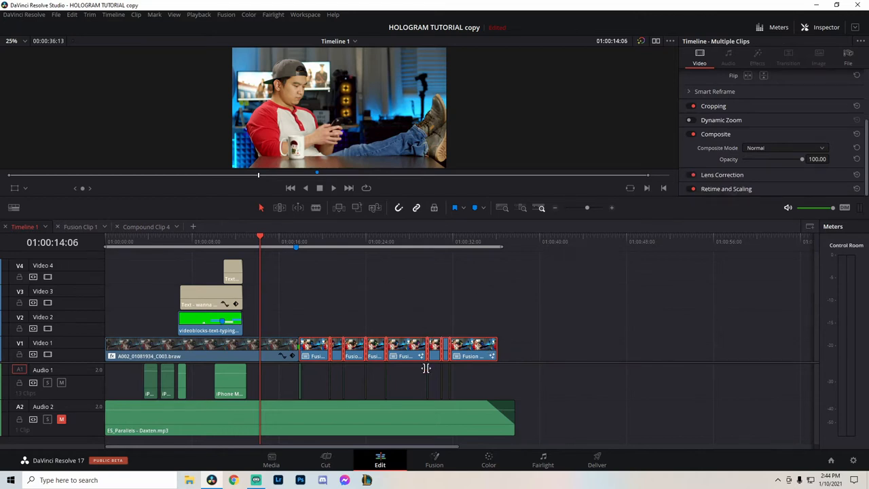
# Step: Place the playhead in the hologram section and select Fusion Clip 1 on track V1
pyautogui.click(433, 460)
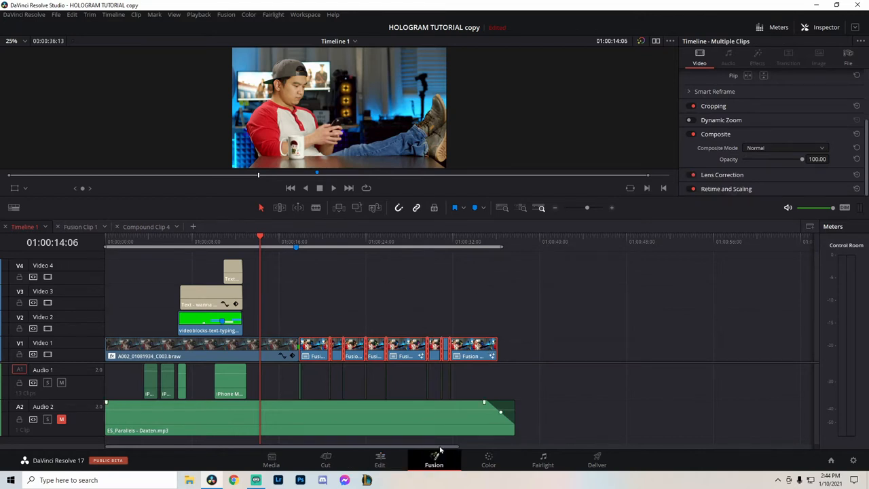
pyautogui.click(434, 459)
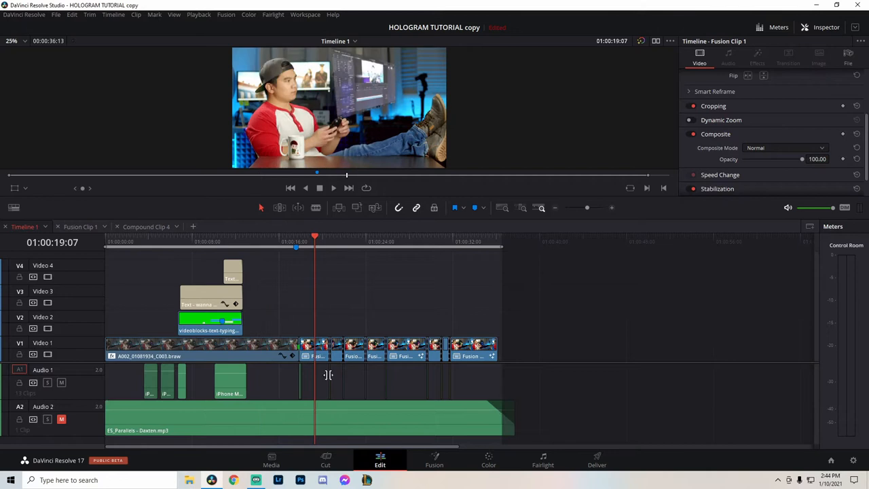
pyautogui.click(434, 460)
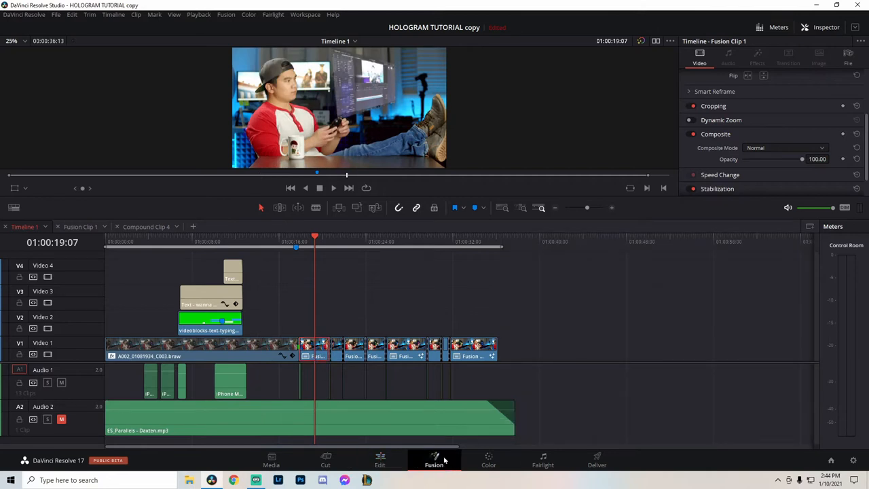
# Step: Open Fusion Clip 1's node tree on the Fusion page and inspect the MediaIn2 node
pyautogui.click(434, 460)
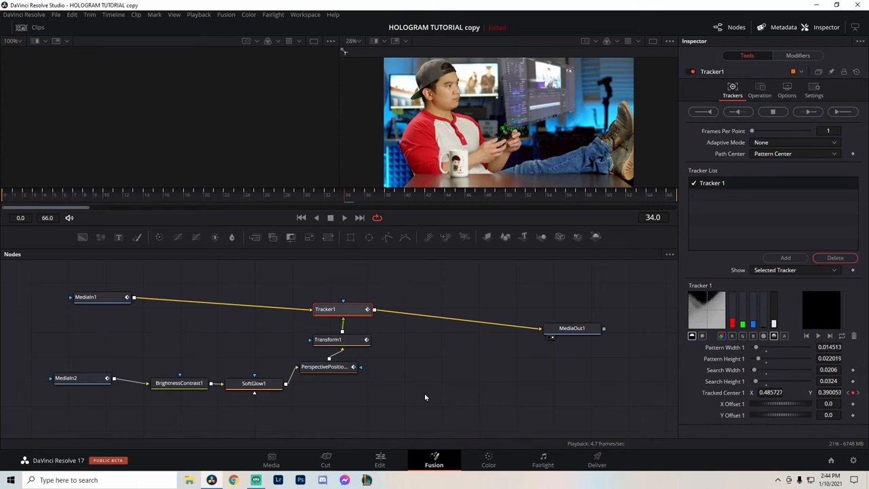
pyautogui.moveTo(501, 63)
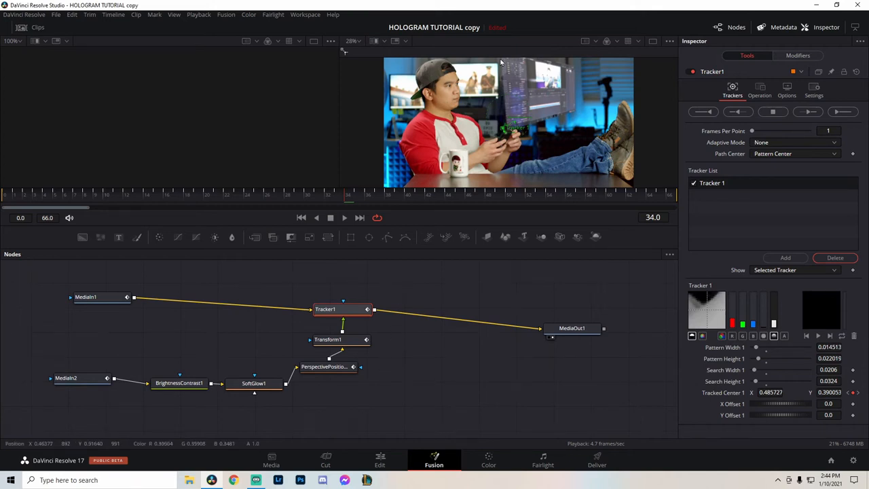
pyautogui.moveTo(552, 120)
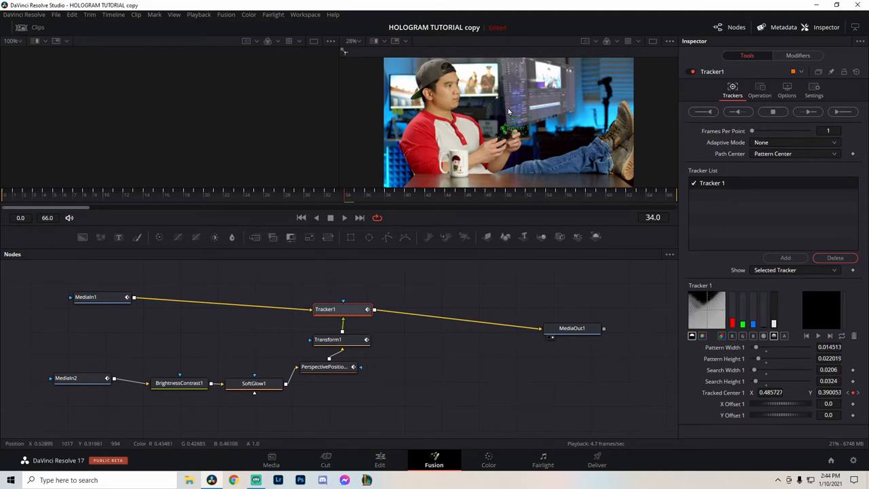
pyautogui.moveTo(556, 117)
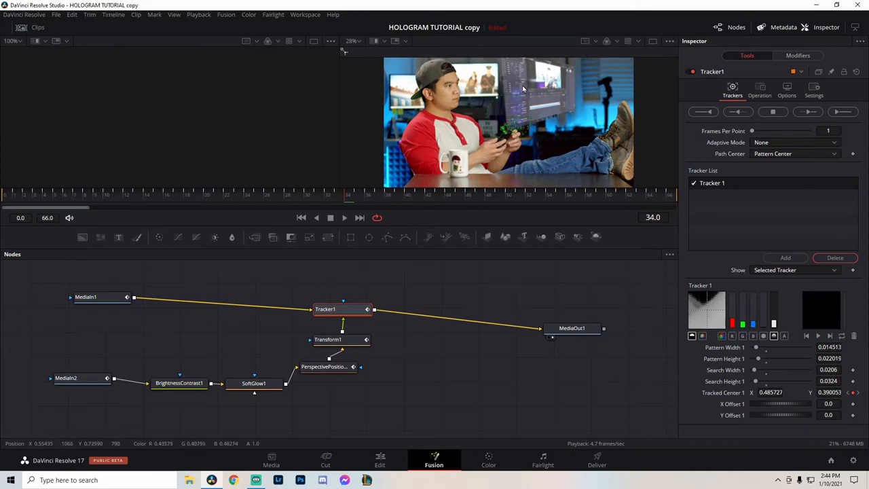
pyautogui.moveTo(352, 259)
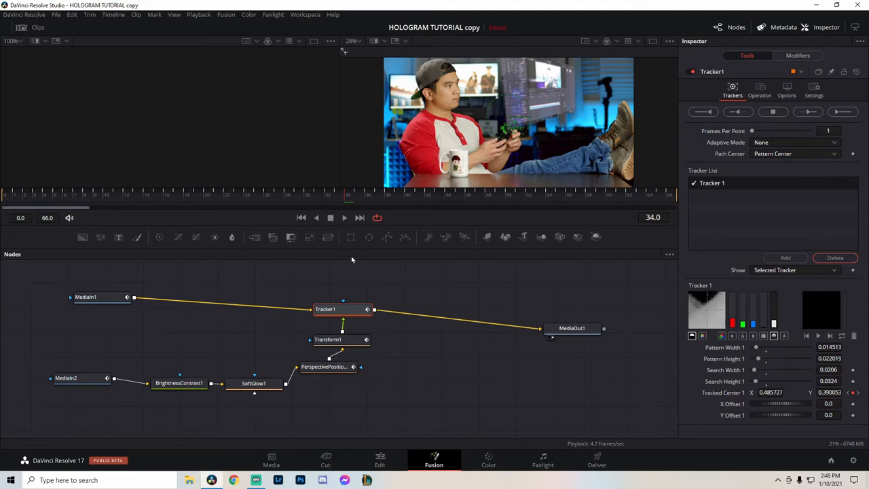
pyautogui.moveTo(587, 165)
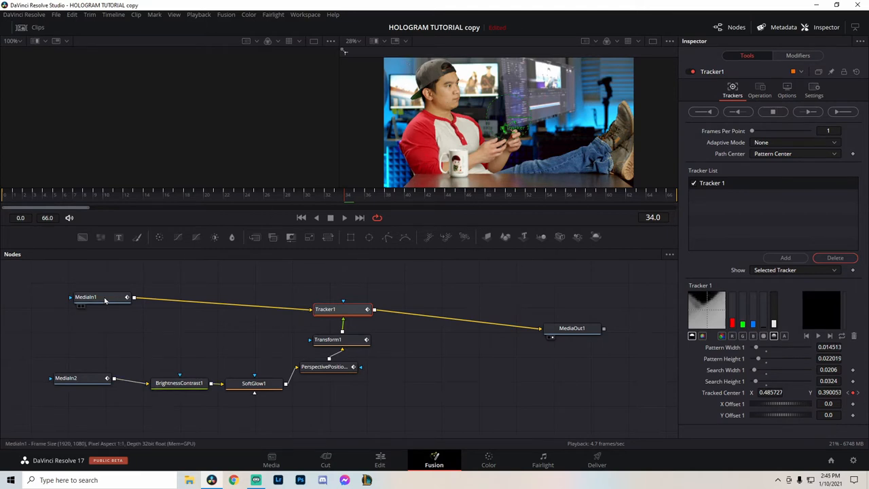
pyautogui.click(86, 294)
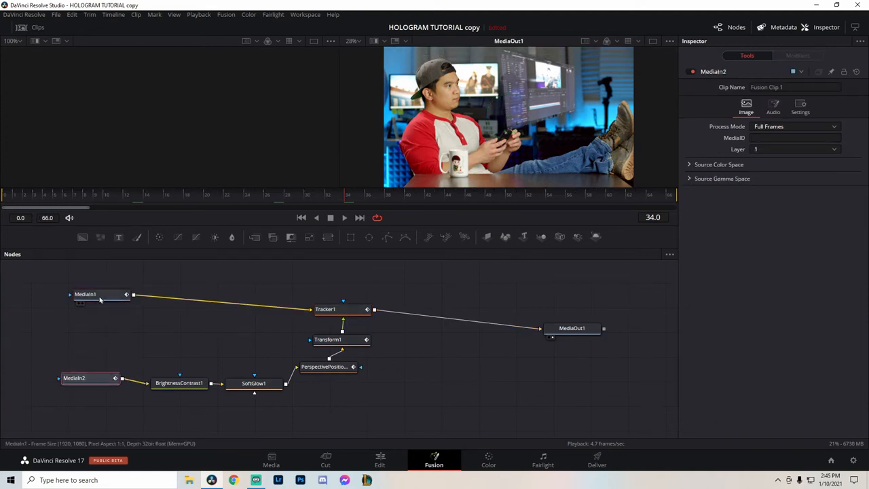
# Step: Rename MediaIn1 to 'me' and MediaIn2 to 'screengrab' via the node Rename option
pyautogui.rightClick(100, 299)
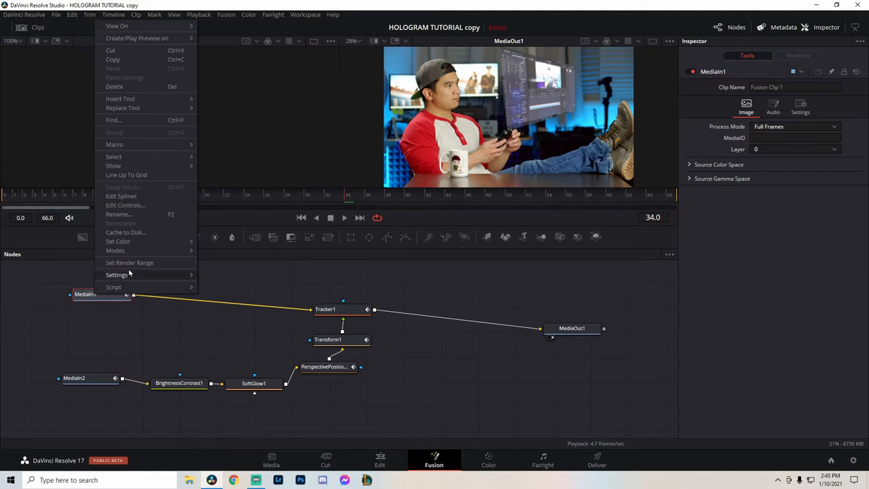
pyautogui.click(118, 214)
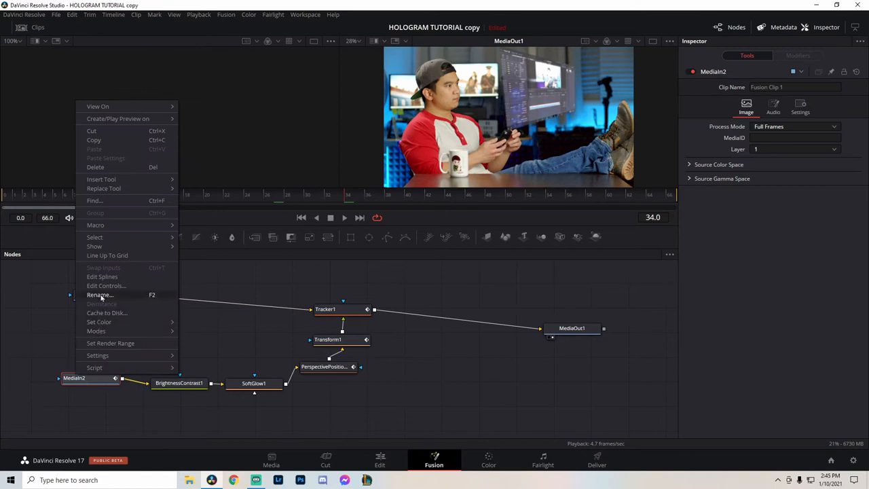
pyautogui.click(99, 295)
pyautogui.write('screen grab')
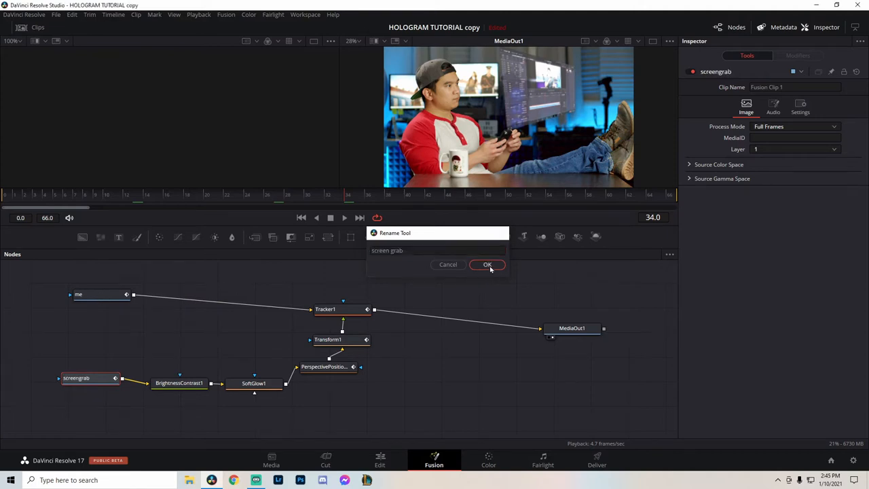
pyautogui.click(486, 264)
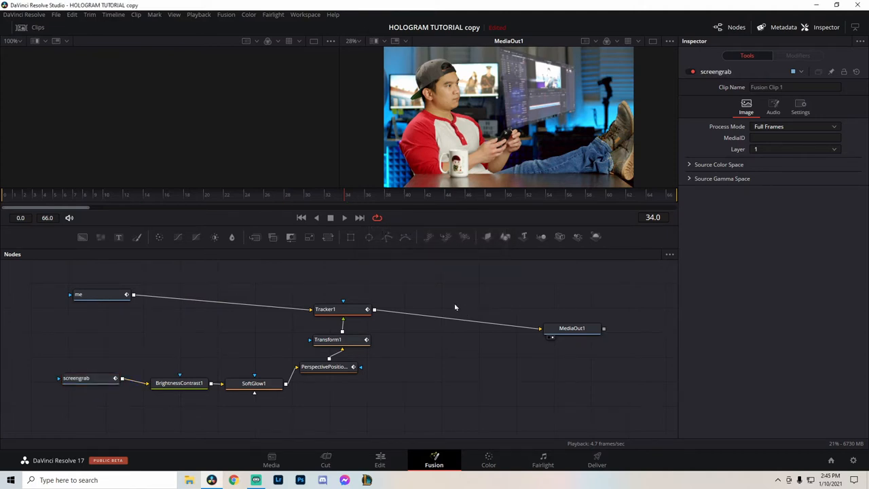
# Step: Tidy the me, screengrab and Tracker1 node layout and check Tracker1's point on the phone
pyautogui.click(102, 294)
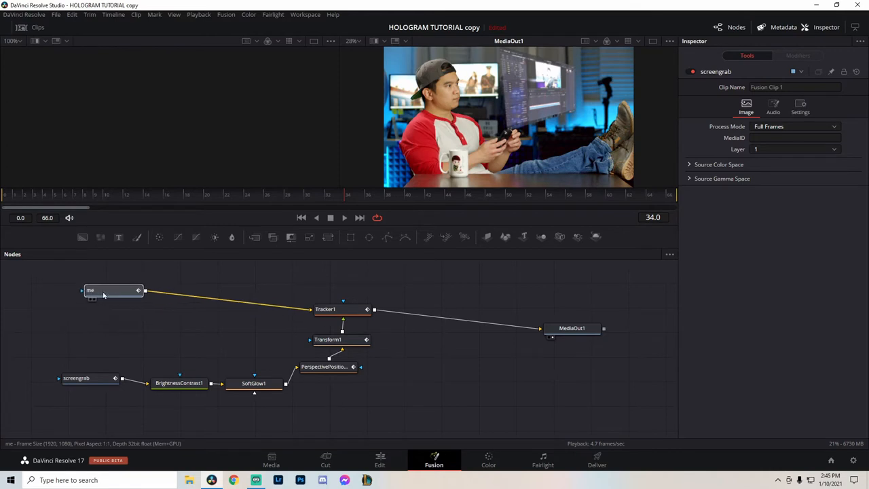
pyautogui.click(112, 290)
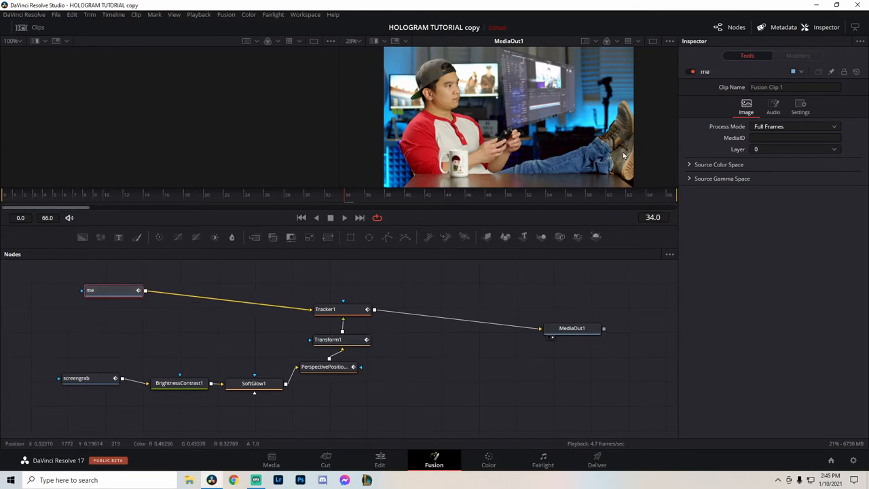
pyautogui.click(90, 379)
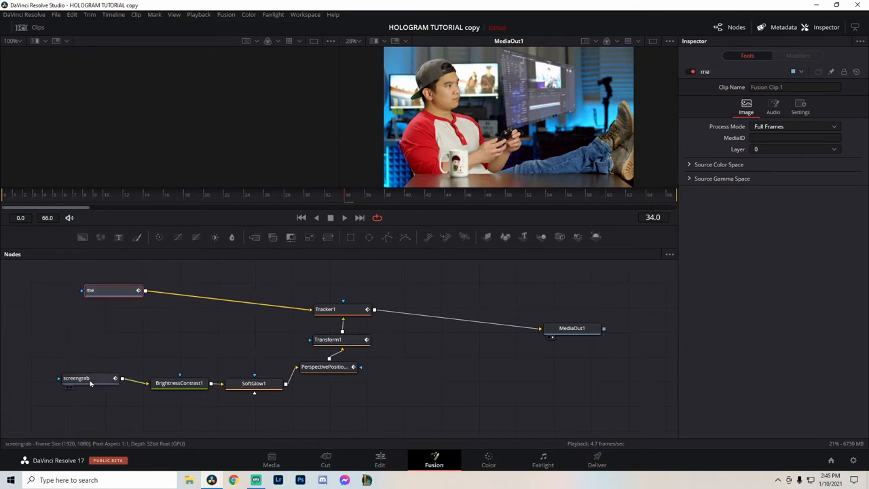
pyautogui.click(67, 383)
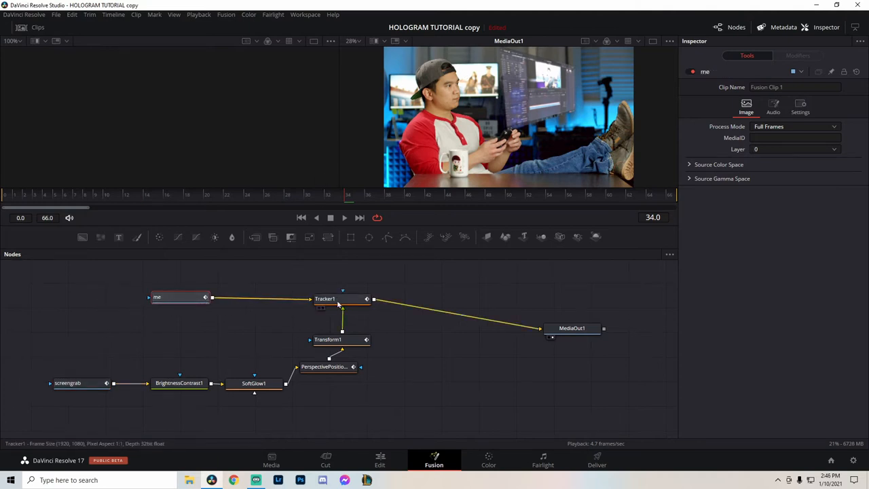
pyautogui.click(332, 301)
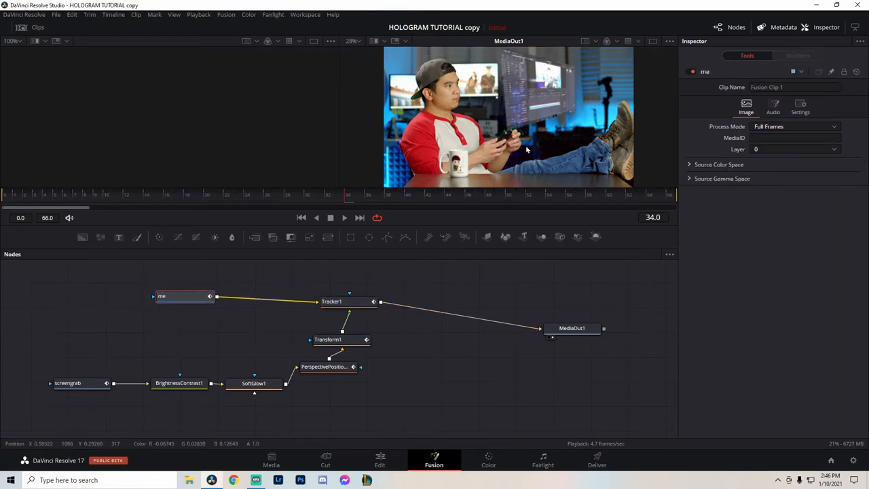
pyautogui.click(331, 301)
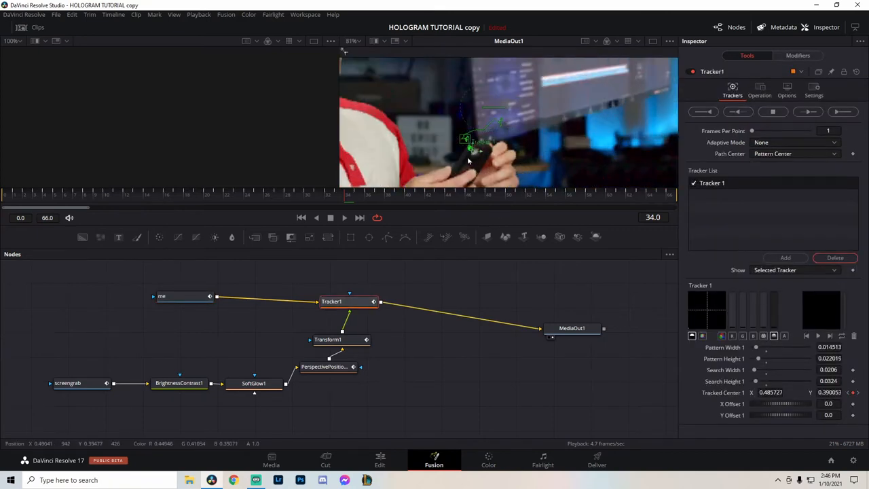
pyautogui.moveTo(448, 154)
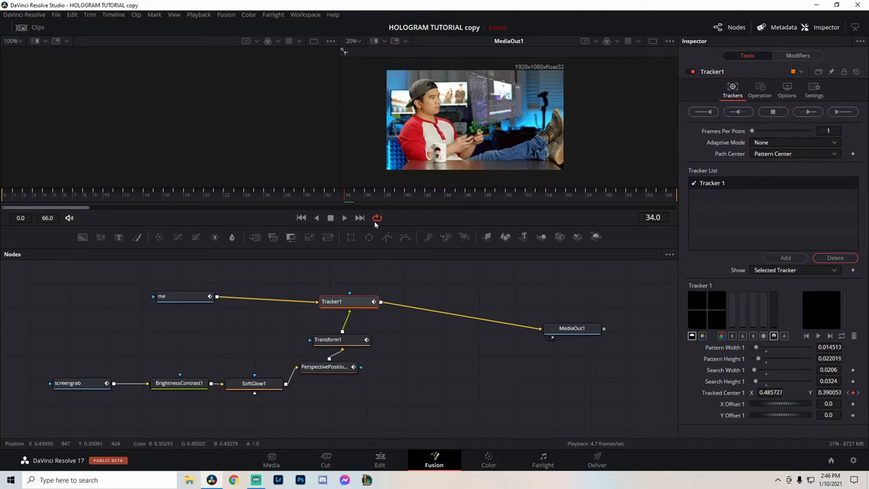
pyautogui.click(219, 194)
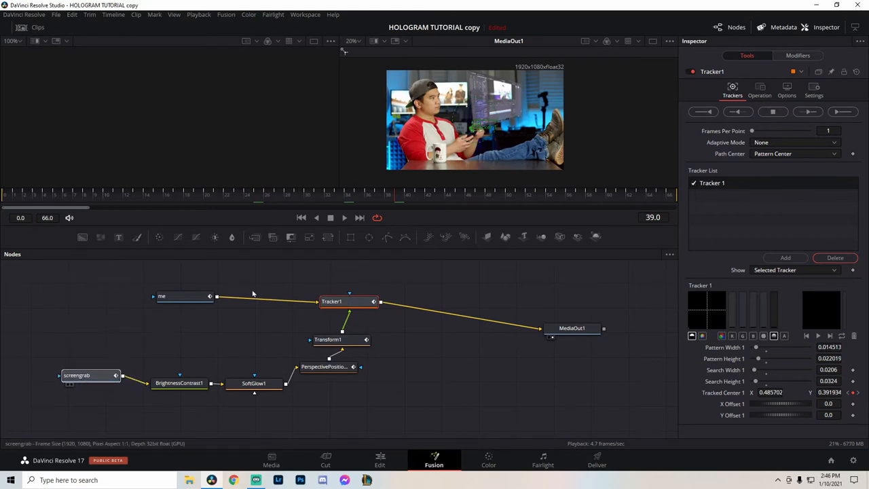
# Step: Drag BrightnessContrast1 and the glow chain into a tighter layout, then scrub to an earlier frame
pyautogui.click(89, 375)
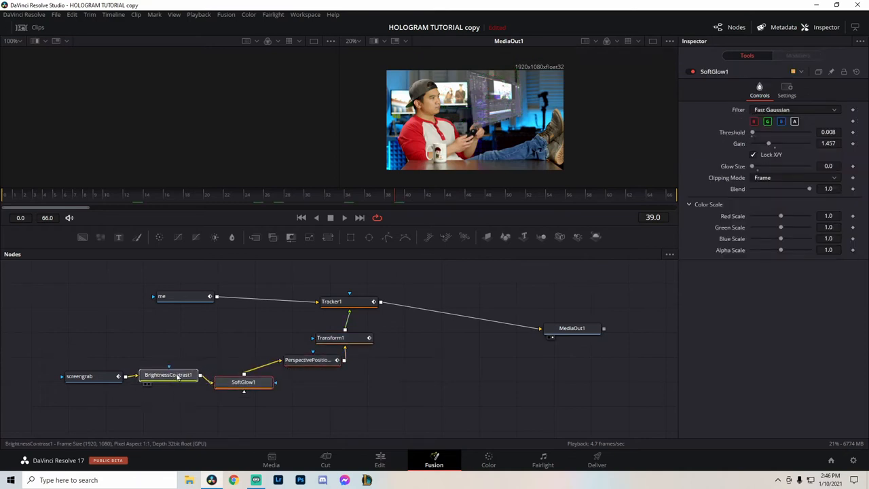
pyautogui.click(168, 375)
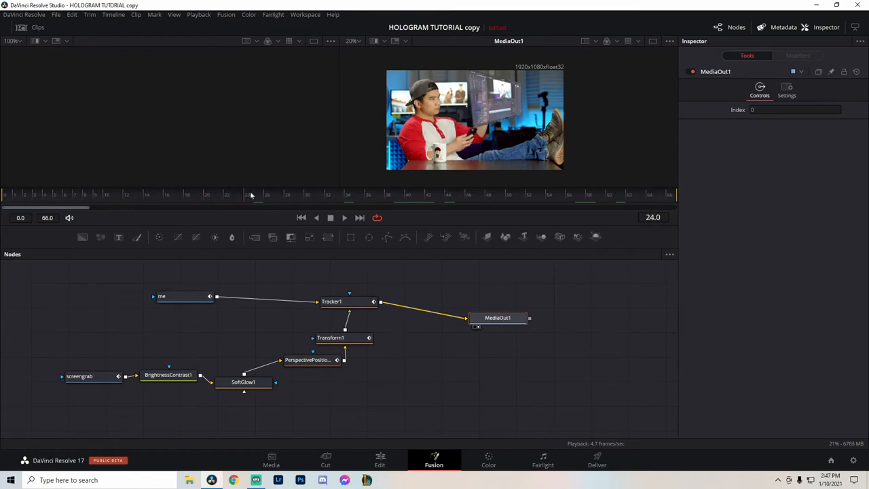
pyautogui.click(569, 196)
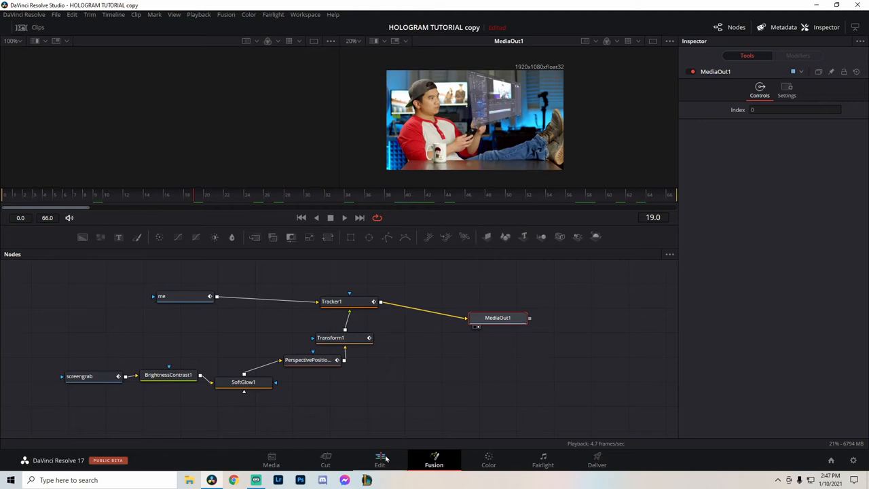
# Step: Back on the Edit page, scrub through the overlay pop-up and open Fusion Clip 1's timeline
pyautogui.click(380, 460)
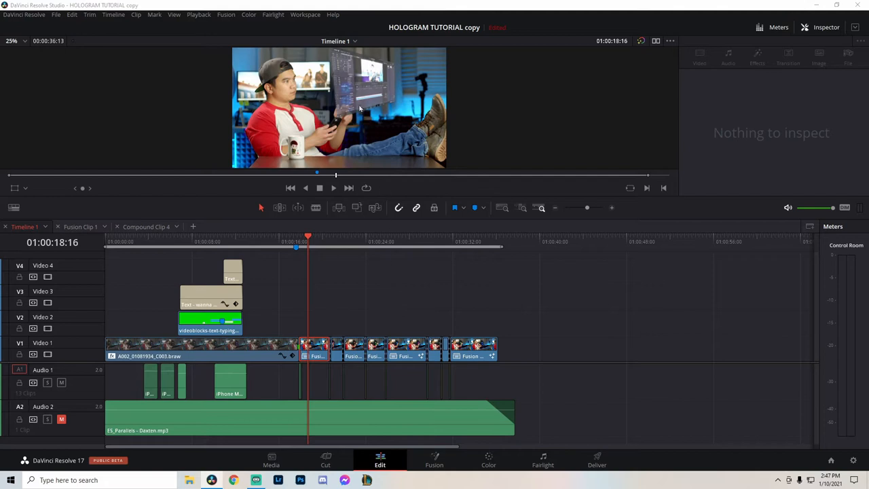
pyautogui.moveTo(363, 81)
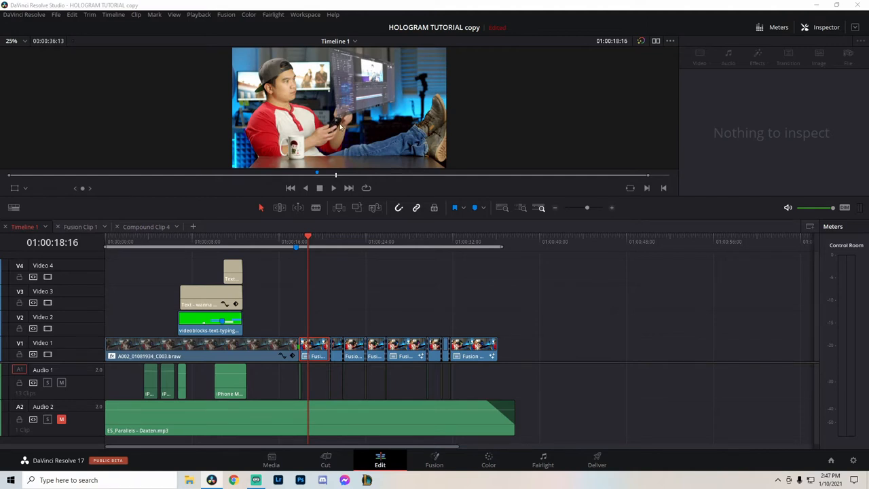
pyautogui.moveTo(333, 126)
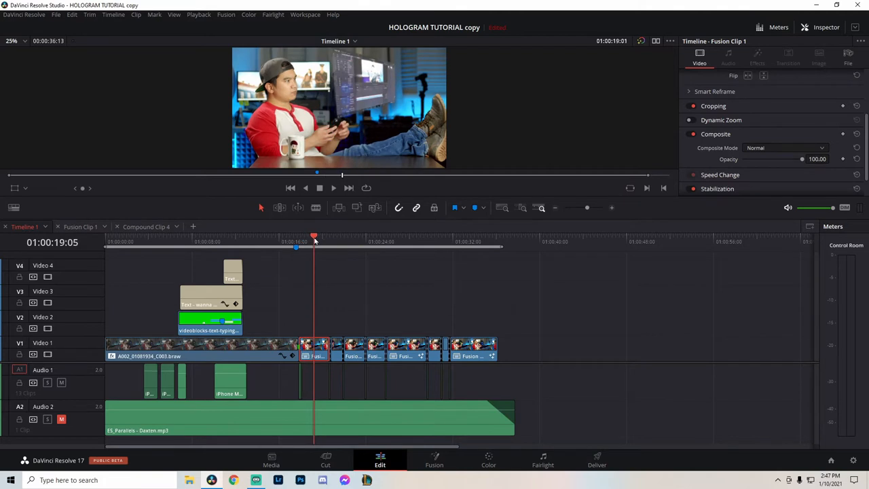
pyautogui.click(320, 238)
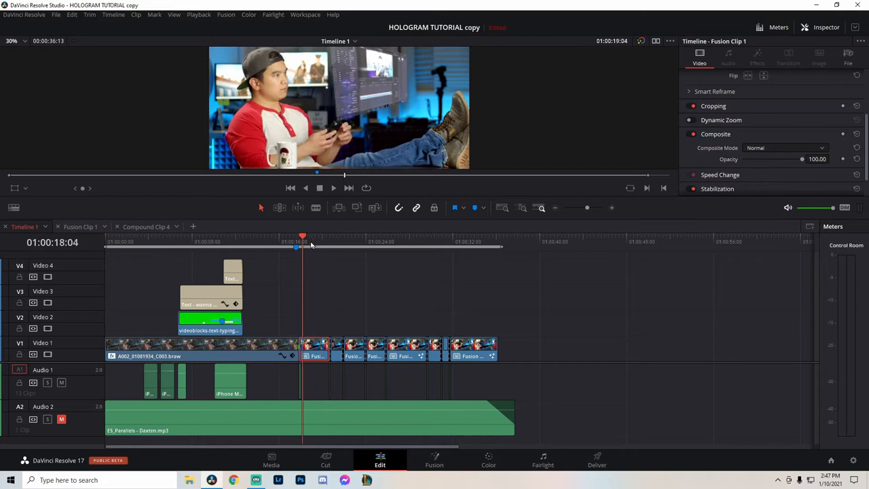
pyautogui.click(315, 245)
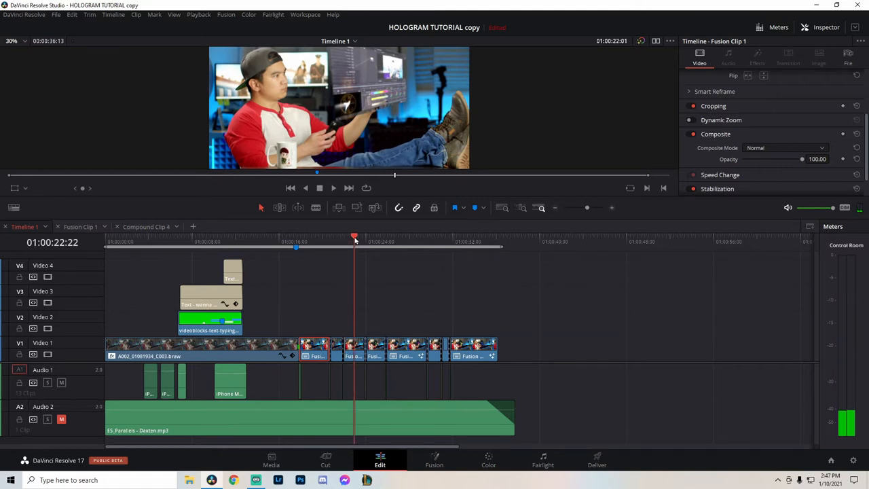
pyautogui.click(300, 236)
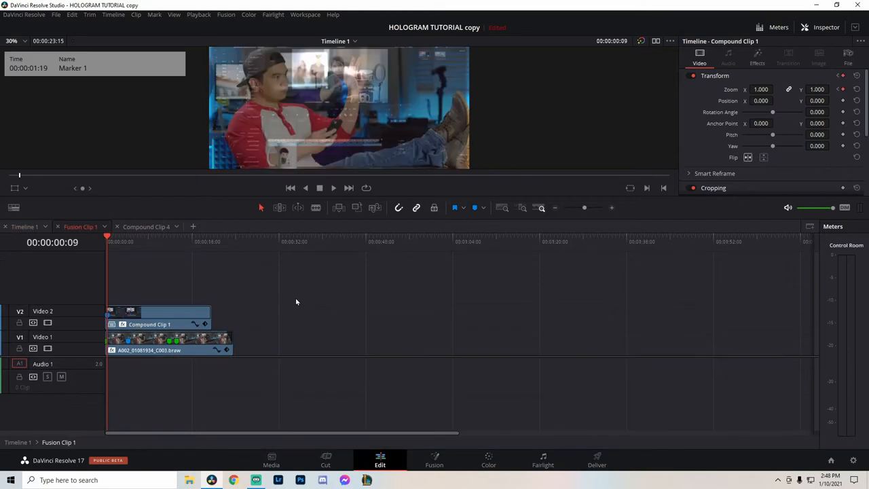
pyautogui.click(24, 227)
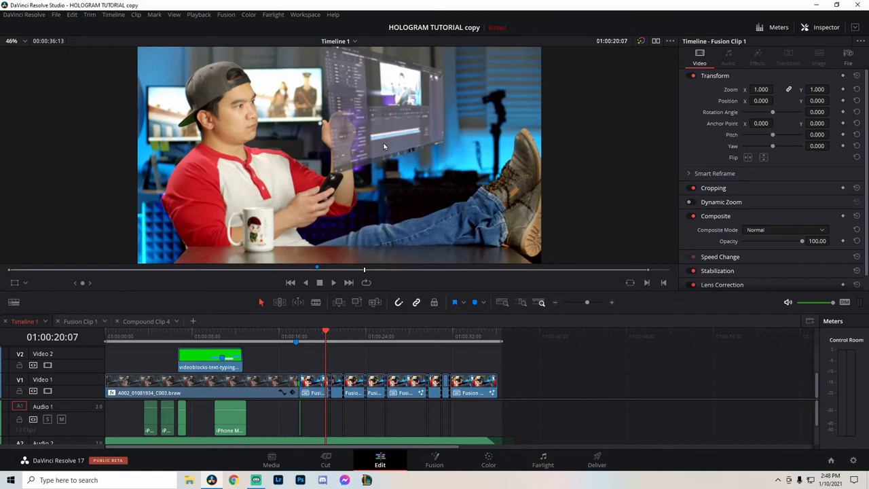
pyautogui.moveTo(364, 296)
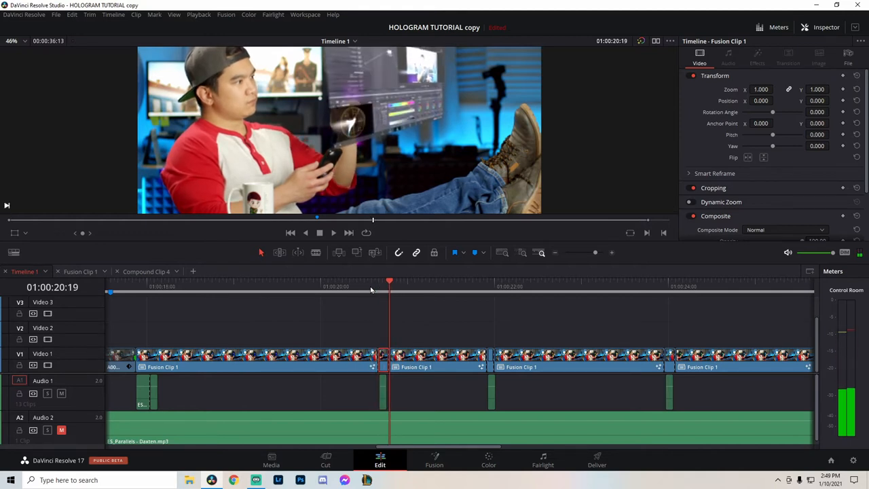
# Step: Jump to the first touch on the overlay and switch to the Color page
pyautogui.click(455, 280)
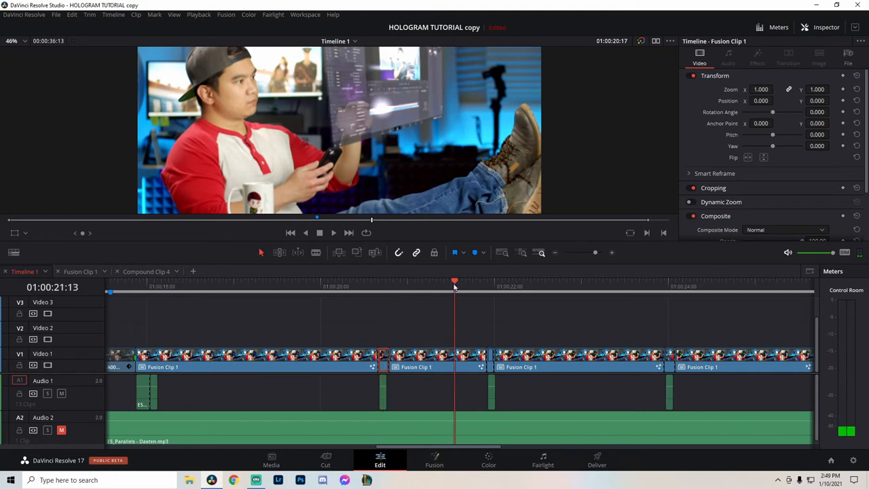
pyautogui.click(333, 232)
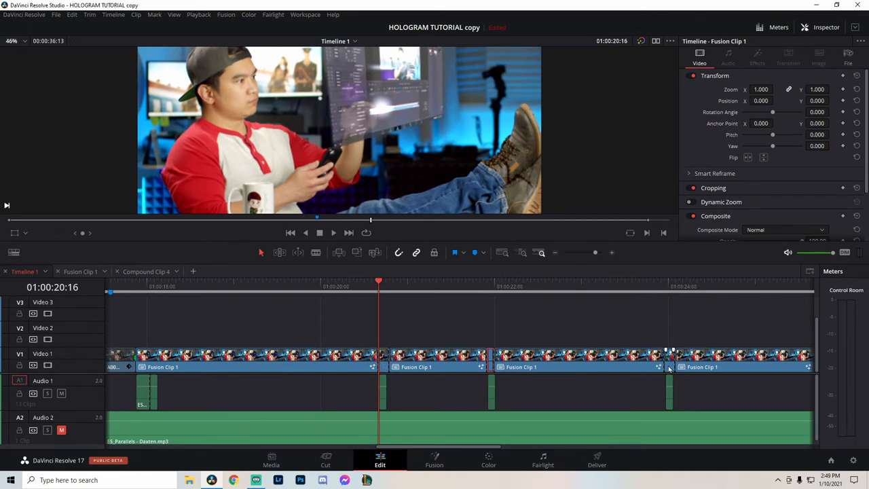
pyautogui.click(488, 461)
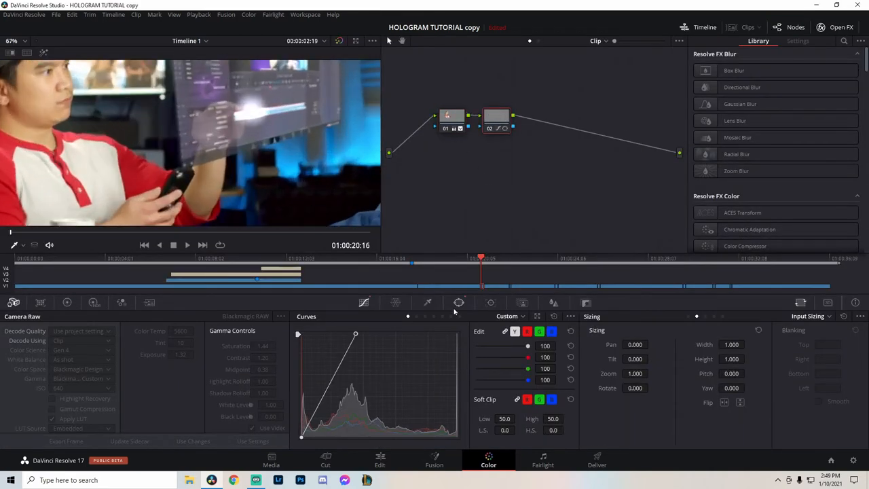
pyautogui.click(458, 302)
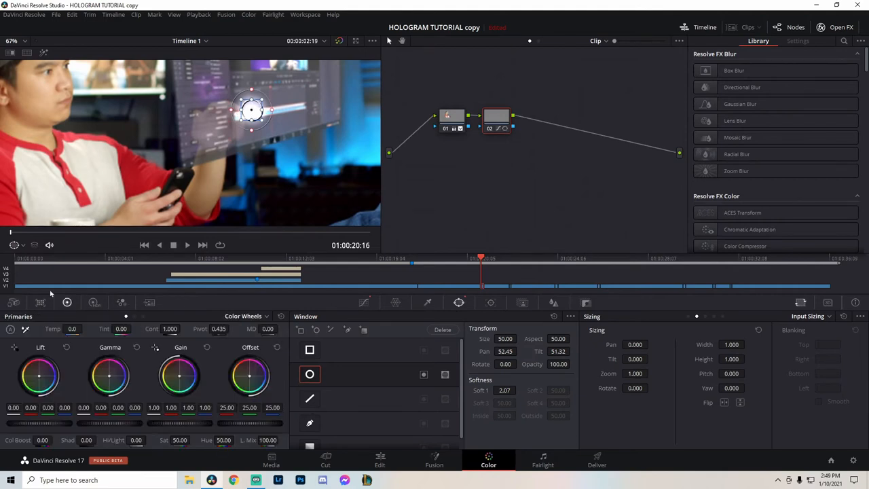
pyautogui.click(364, 303)
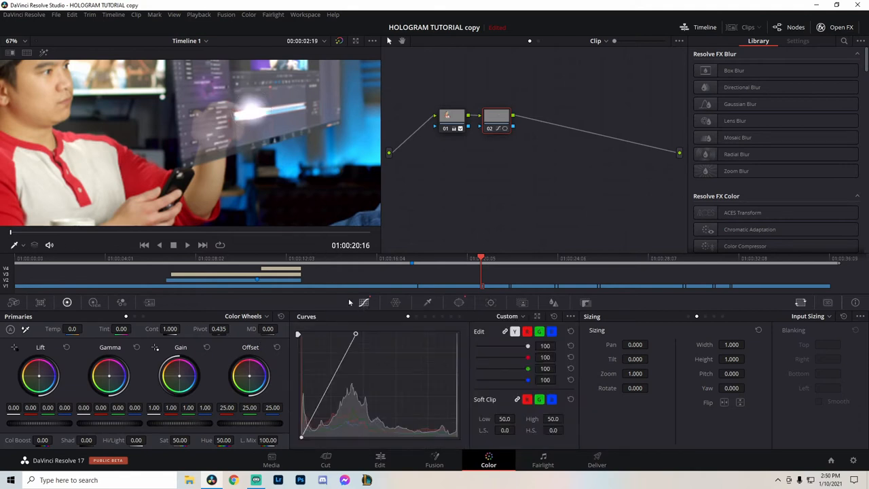
pyautogui.moveTo(332, 170)
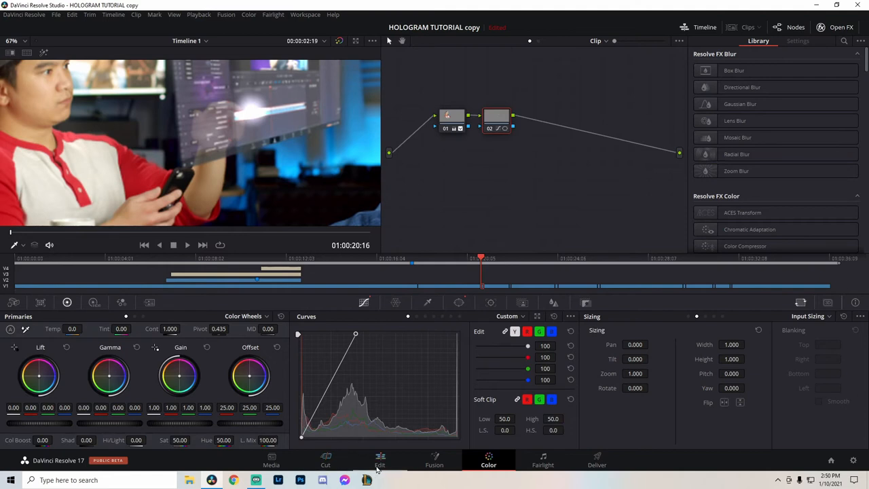
# Step: On the Edit page, select the ES_Multimedia Beep 7 clip on Audio 1 and move playback to its start
pyautogui.click(379, 461)
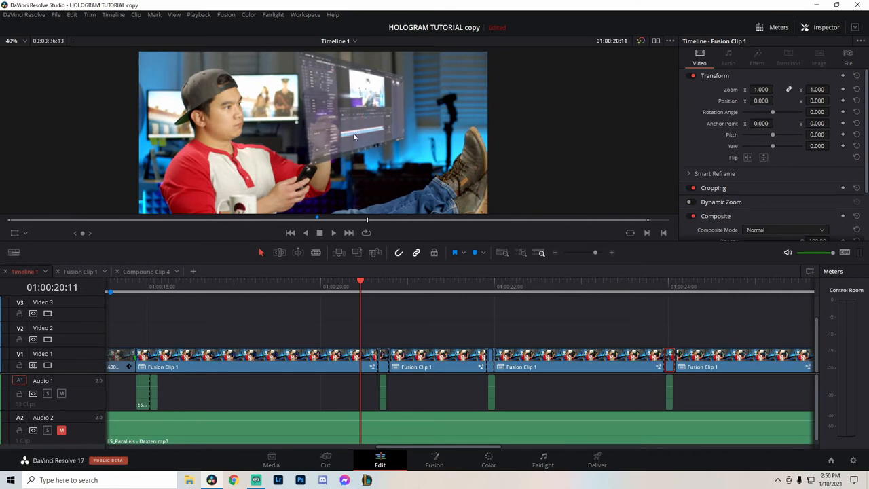
pyautogui.moveTo(374, 251)
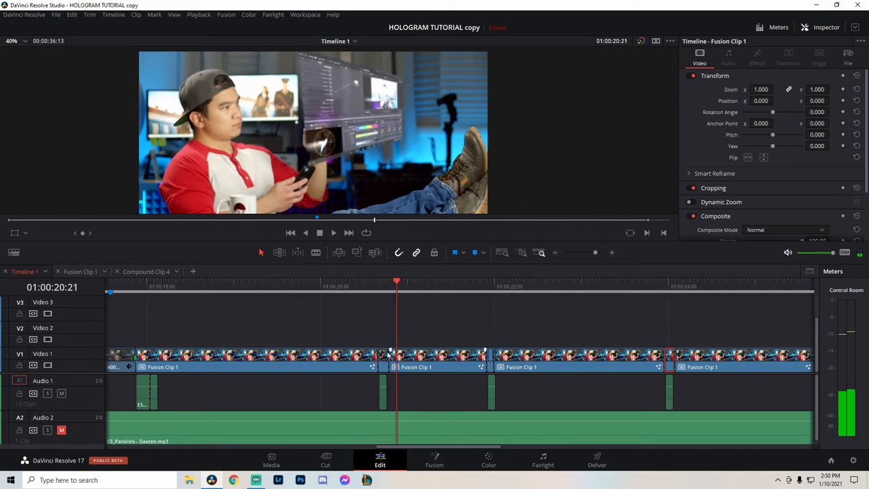
pyautogui.click(384, 391)
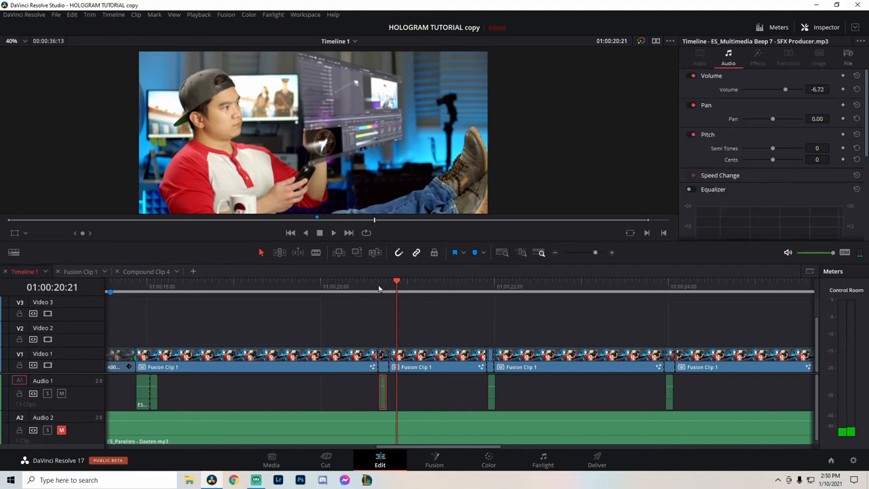
pyautogui.click(378, 281)
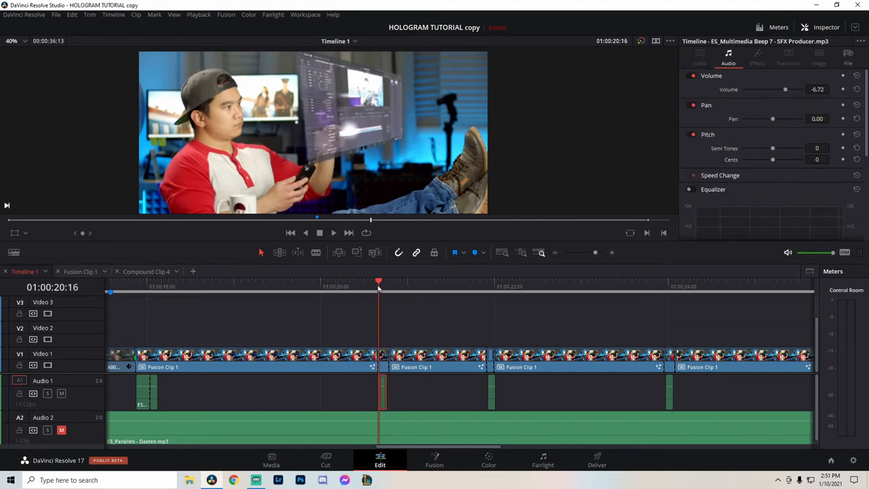
pyautogui.moveTo(382, 426)
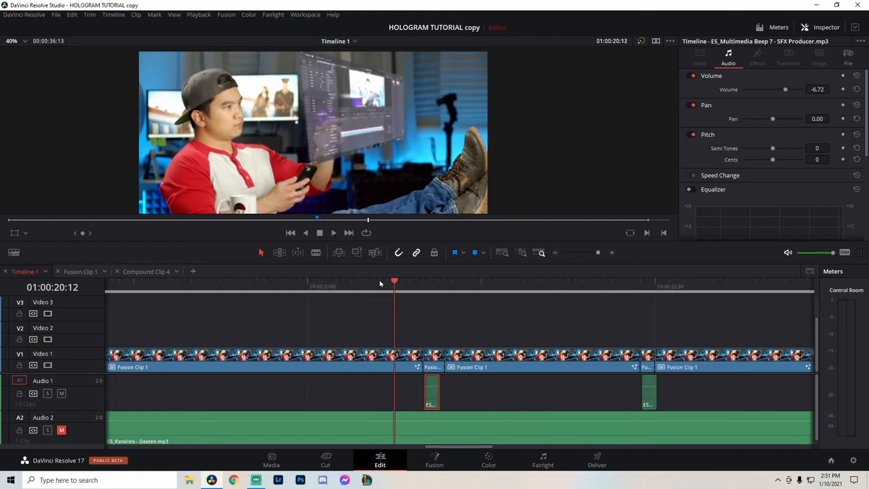
pyautogui.click(334, 232)
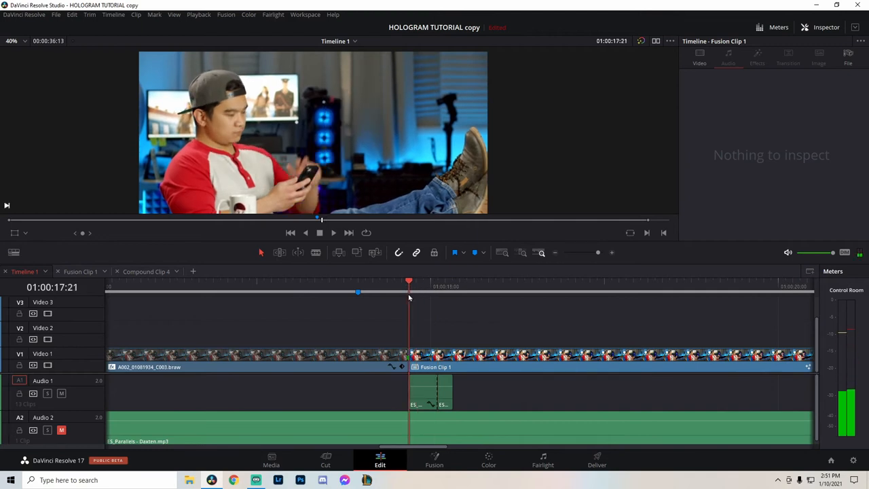
pyautogui.moveTo(274, 141)
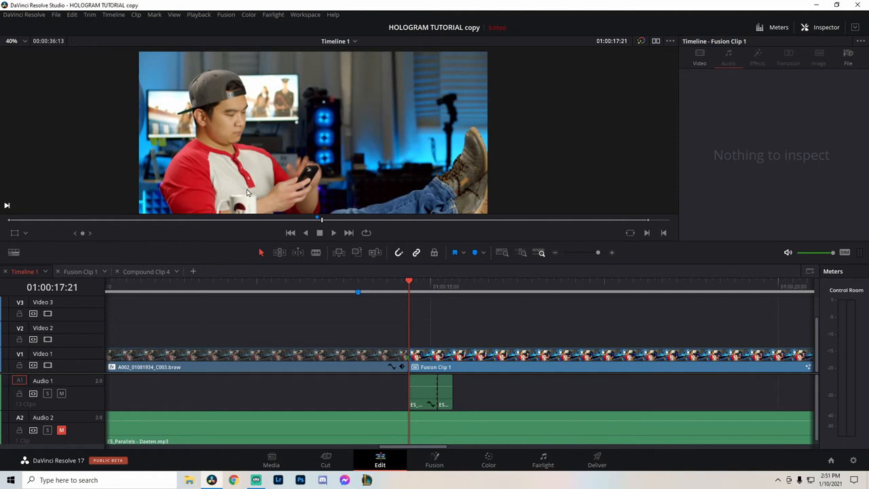
pyautogui.moveTo(256, 186)
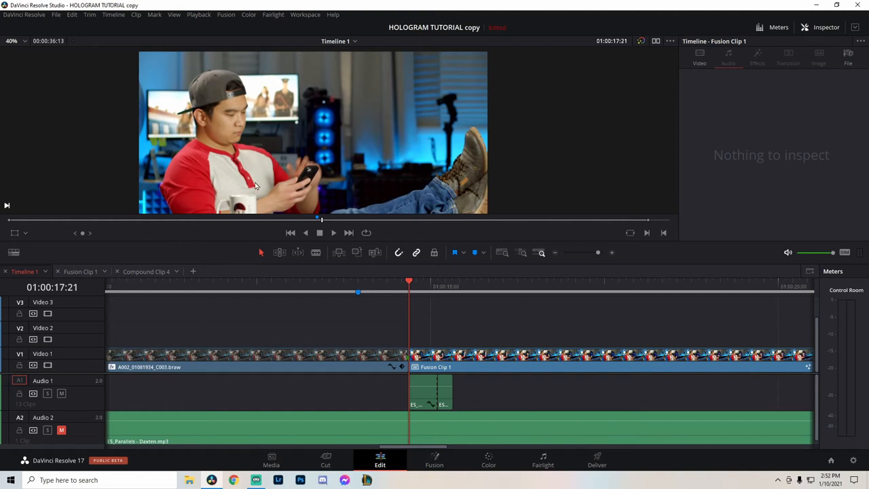
pyautogui.moveTo(389, 170)
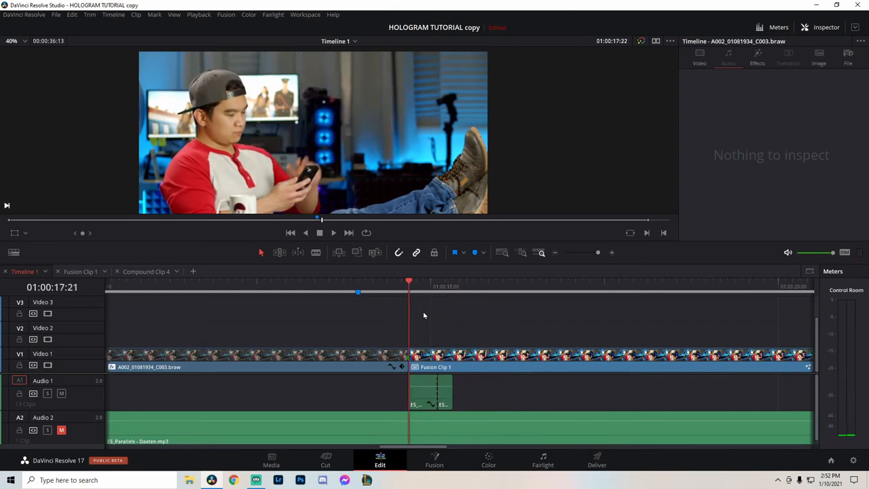
pyautogui.click(489, 286)
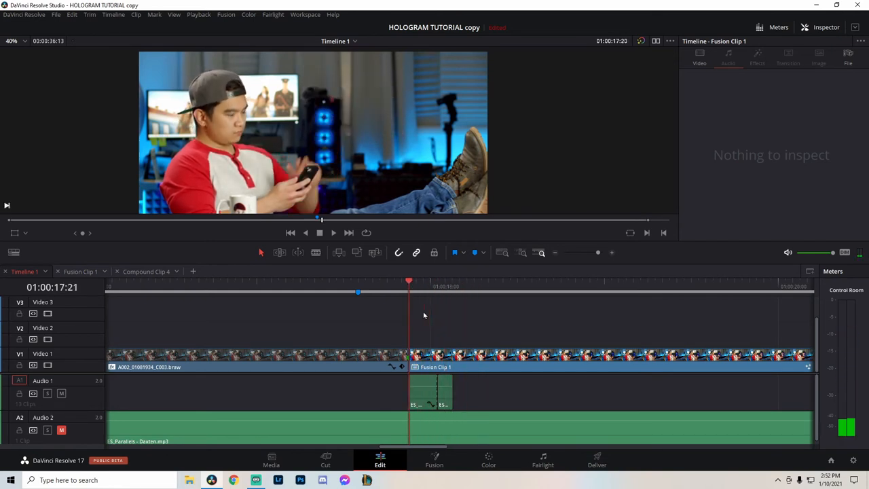
pyautogui.click(333, 232)
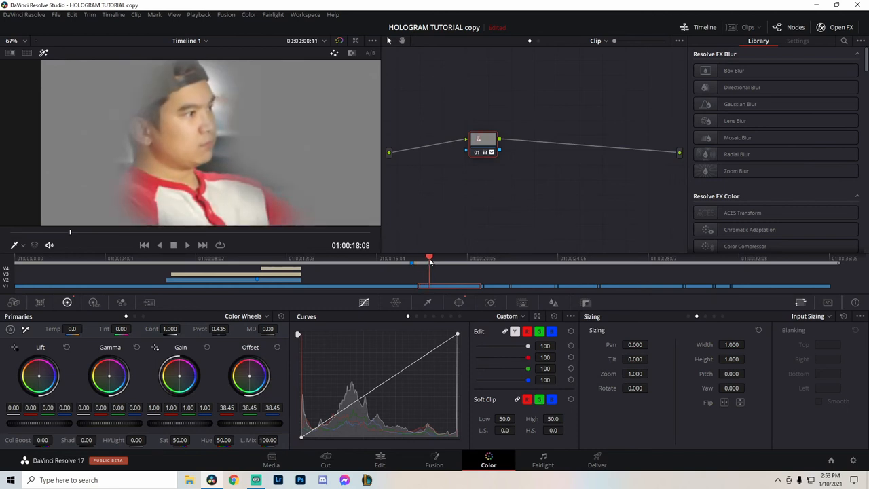
pyautogui.click(379, 460)
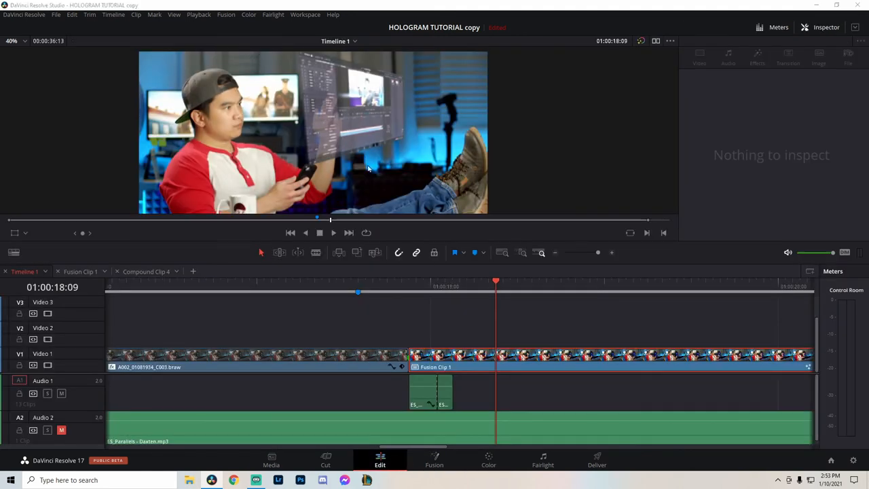
pyautogui.click(424, 292)
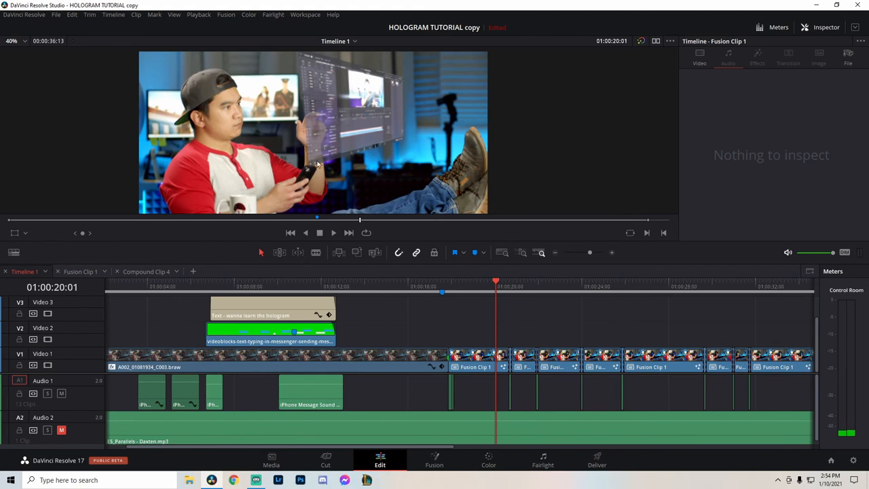
pyautogui.moveTo(301, 181)
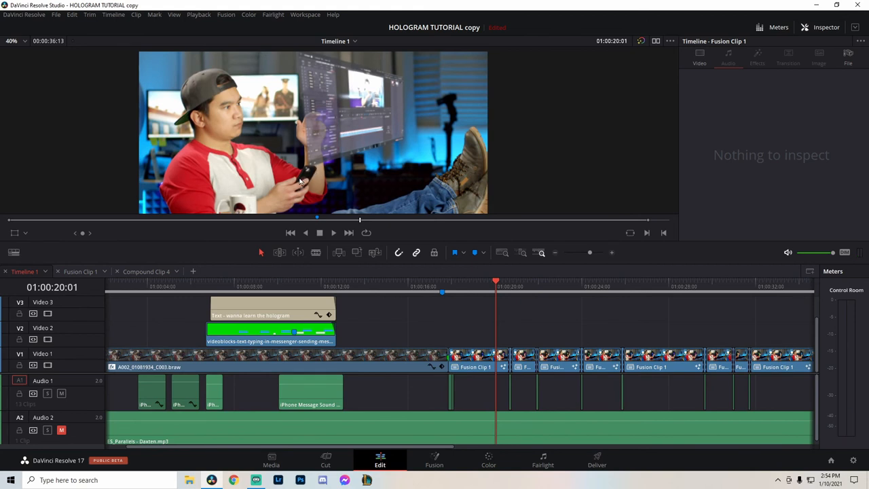
pyautogui.moveTo(315, 202)
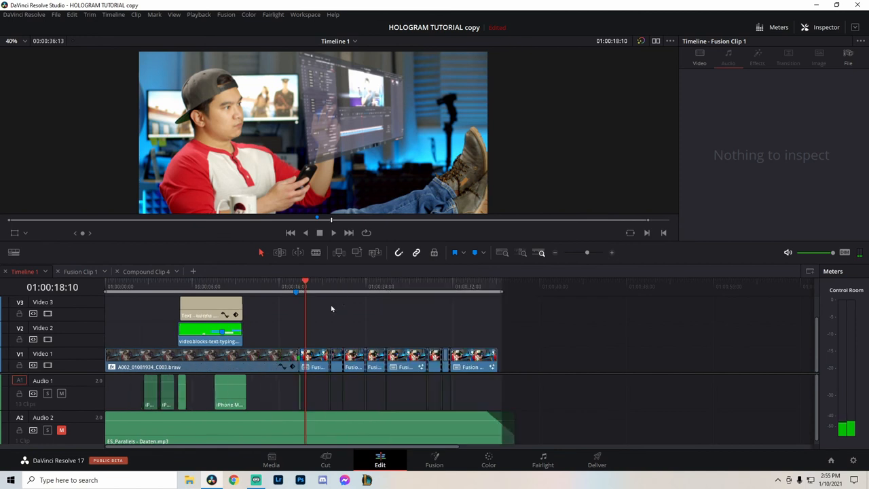
pyautogui.click(319, 232)
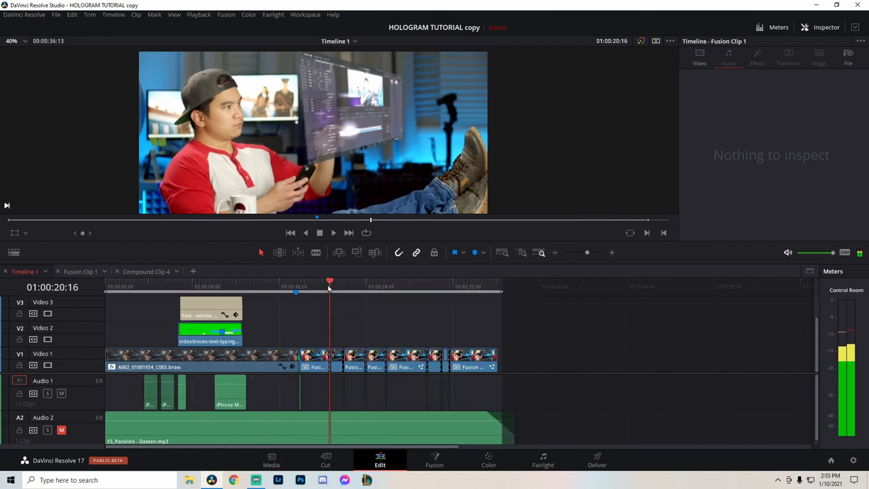